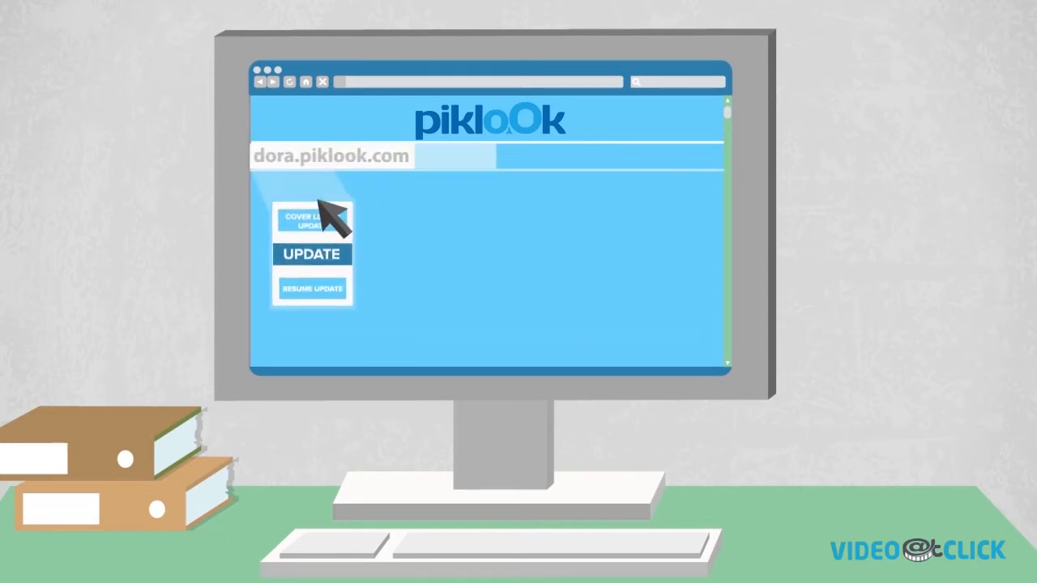
Expand the UPDATE panel to reveal the Cover Letter, Video and Resume update buttons.
{"action": "left_click", "coordinate": [311, 253]}
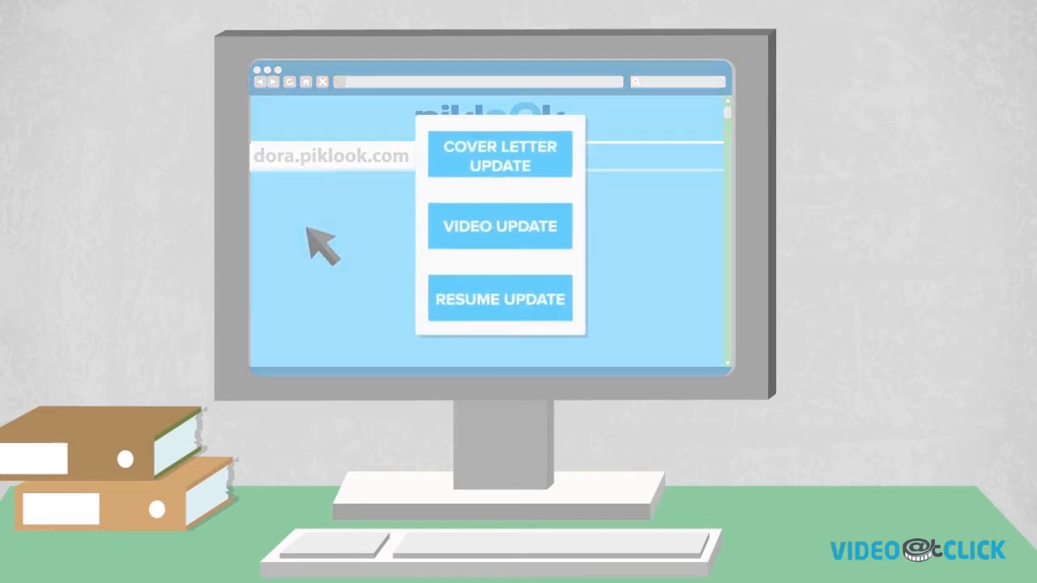